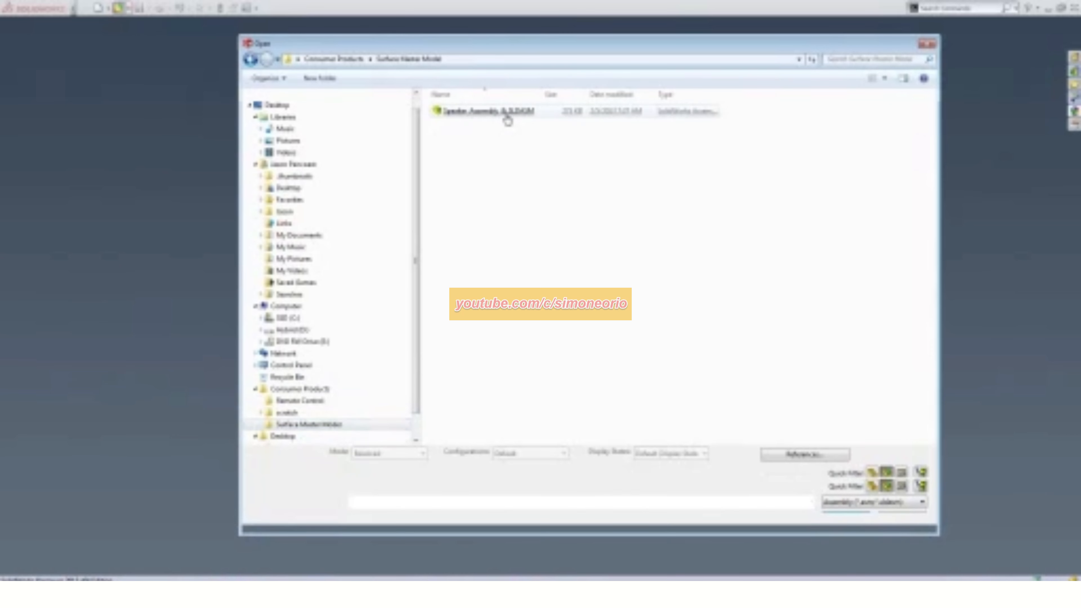
# - Show all part files in the folder and open the Speaker Surface Master part
pyautogui.click(488, 111)
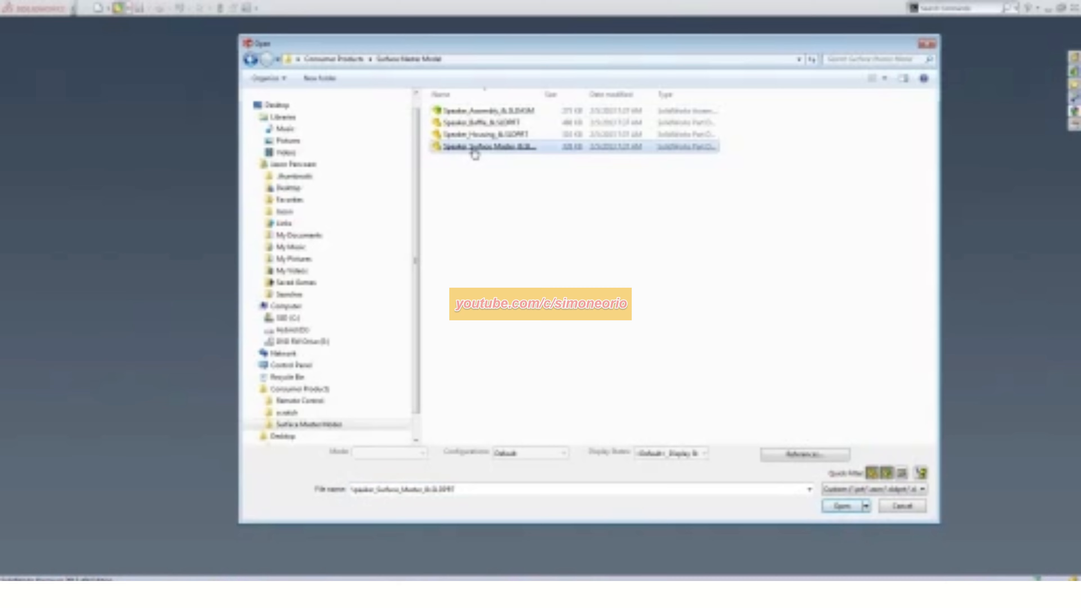
pyautogui.click(841, 506)
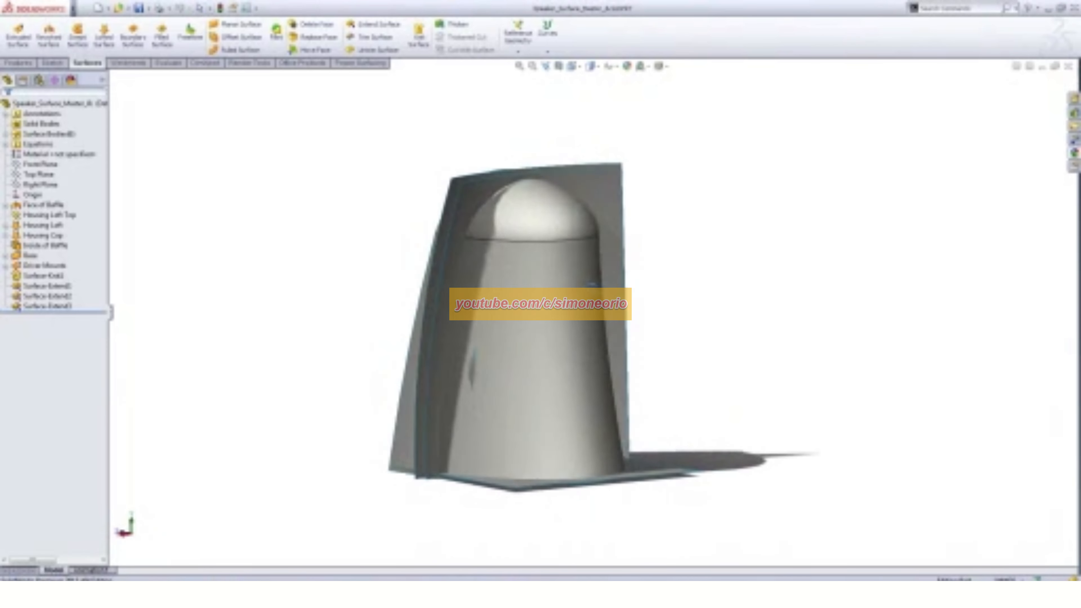
# - Orbit the master model to view its inner surfaces, then open the Speaker Baffle part
pyautogui.moveTo(538, 310); pyautogui.dragTo(713, 343)
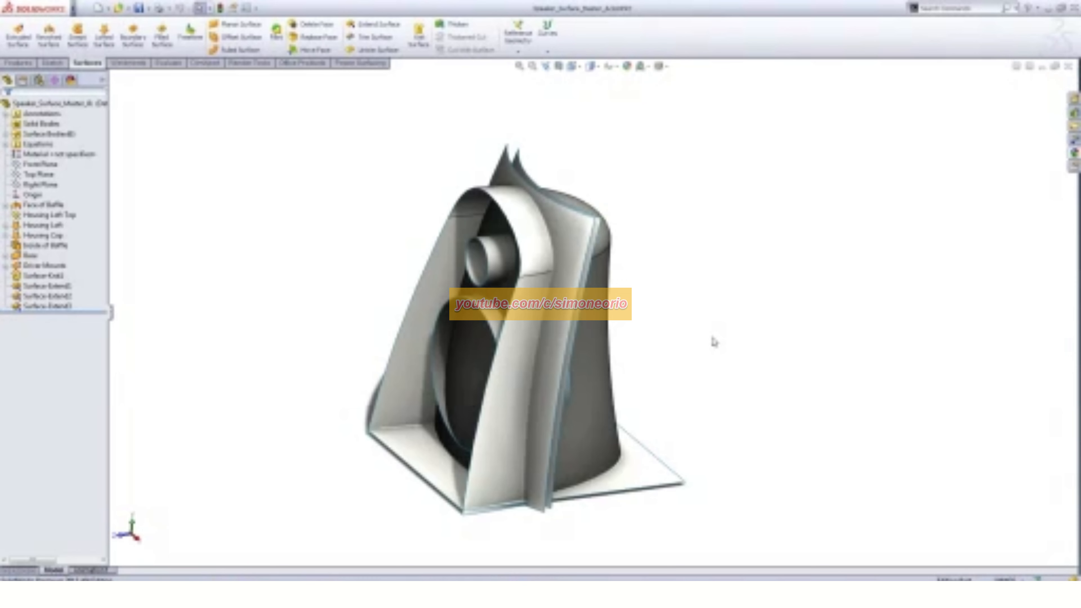
pyautogui.moveTo(713, 341); pyautogui.dragTo(703, 322)
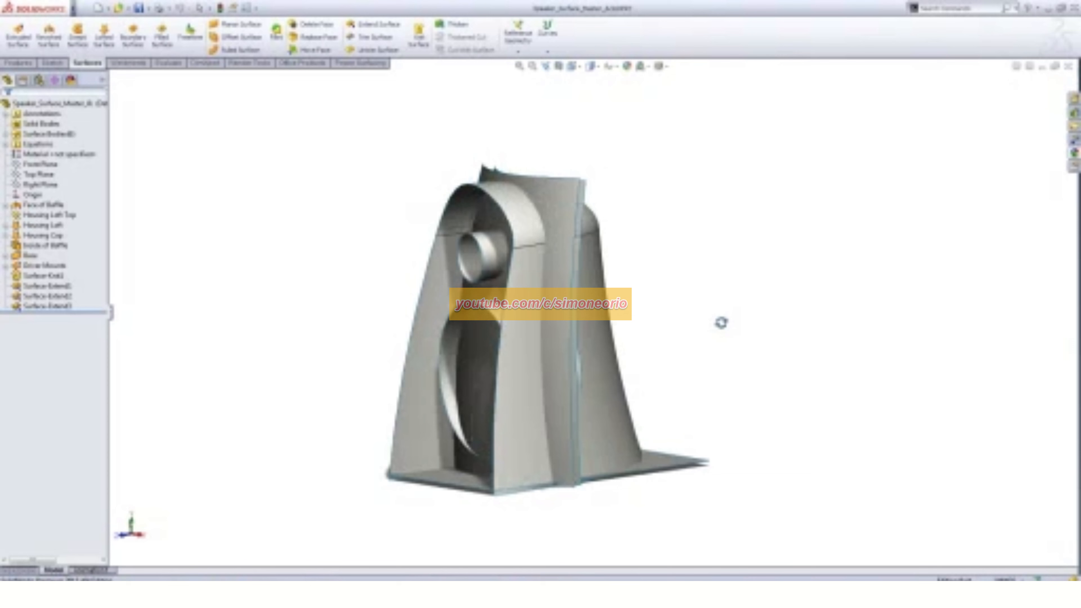
pyautogui.moveTo(721, 322); pyautogui.dragTo(665, 279)
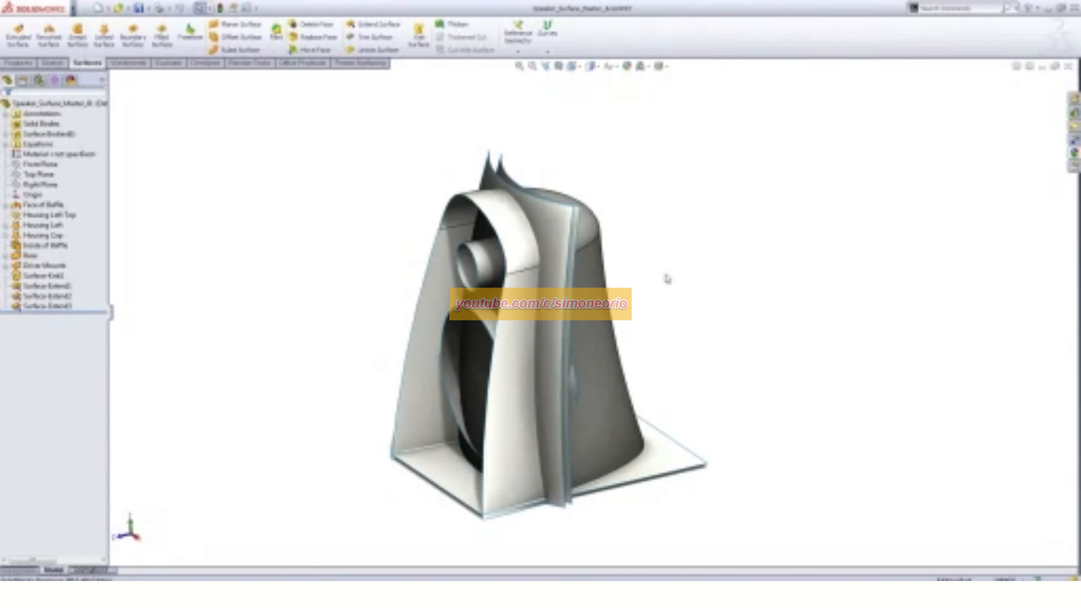
pyautogui.moveTo(714, 327)
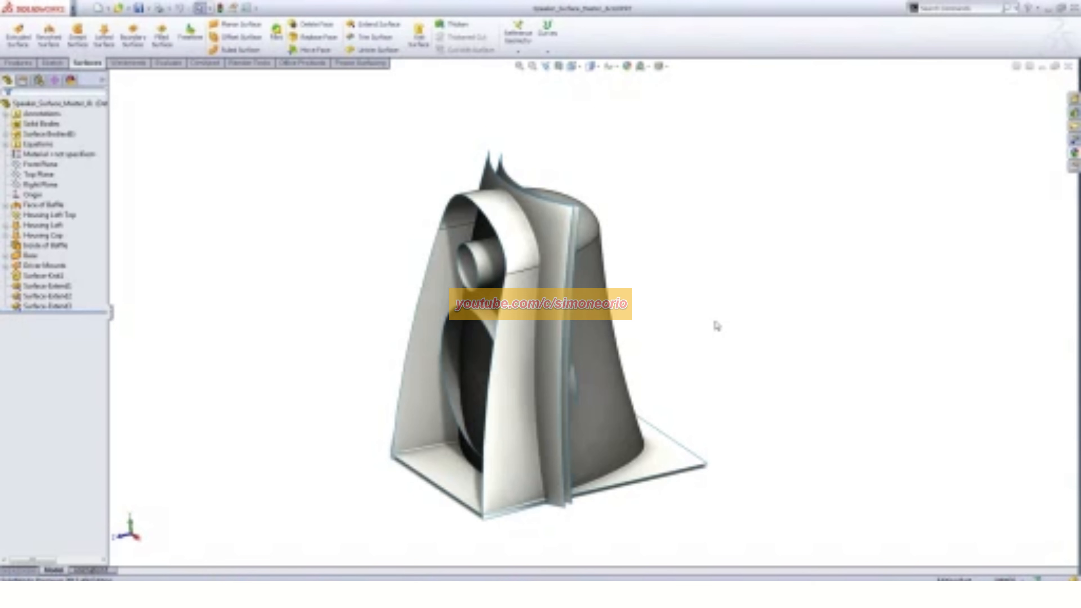
pyautogui.moveTo(775, 450)
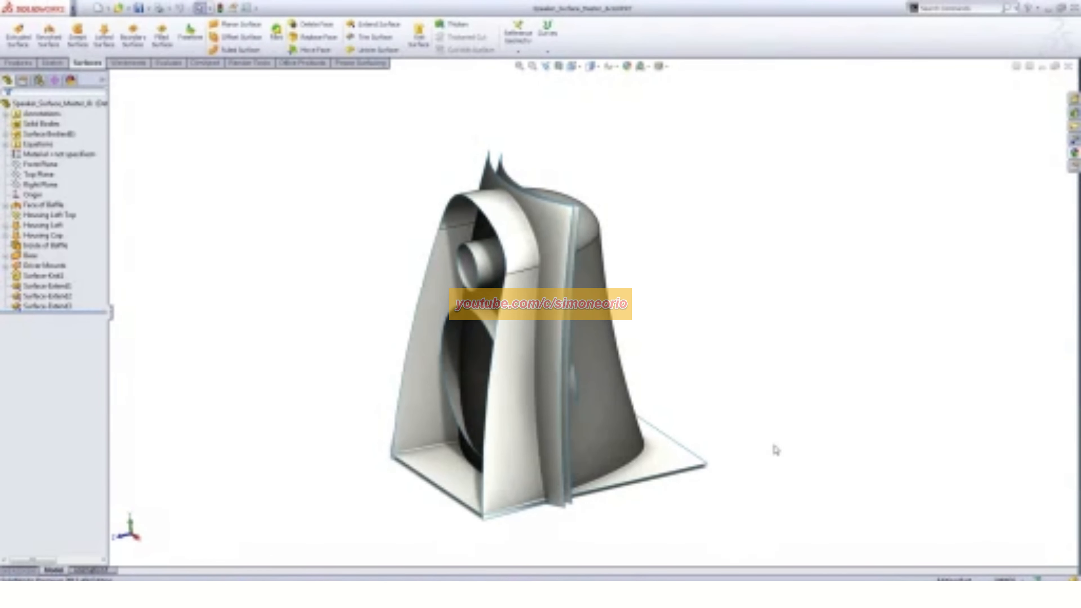
pyautogui.moveTo(267, 386)
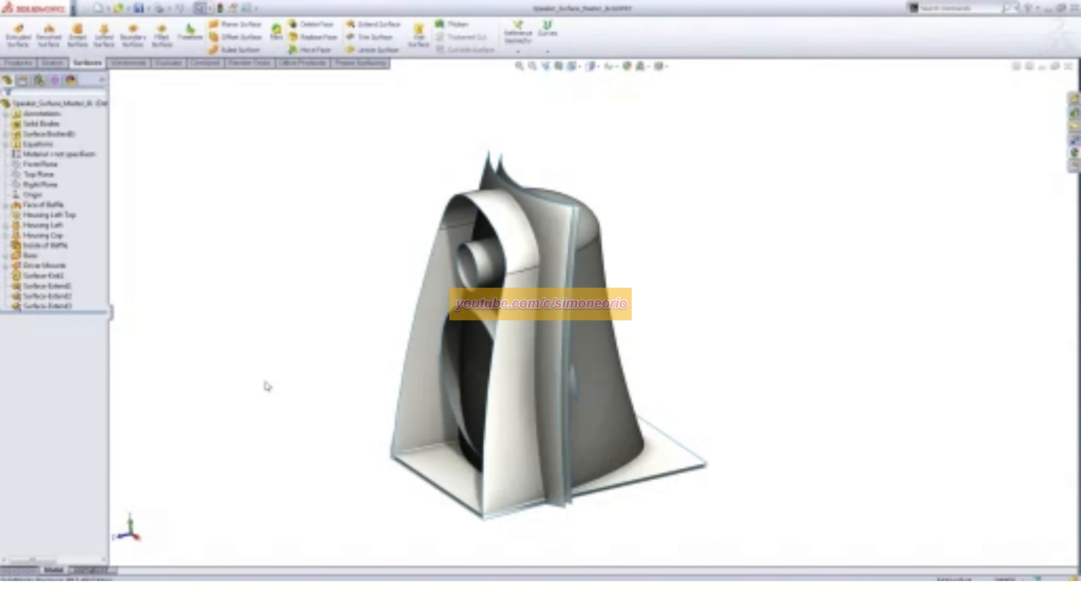
pyautogui.moveTo(764, 210)
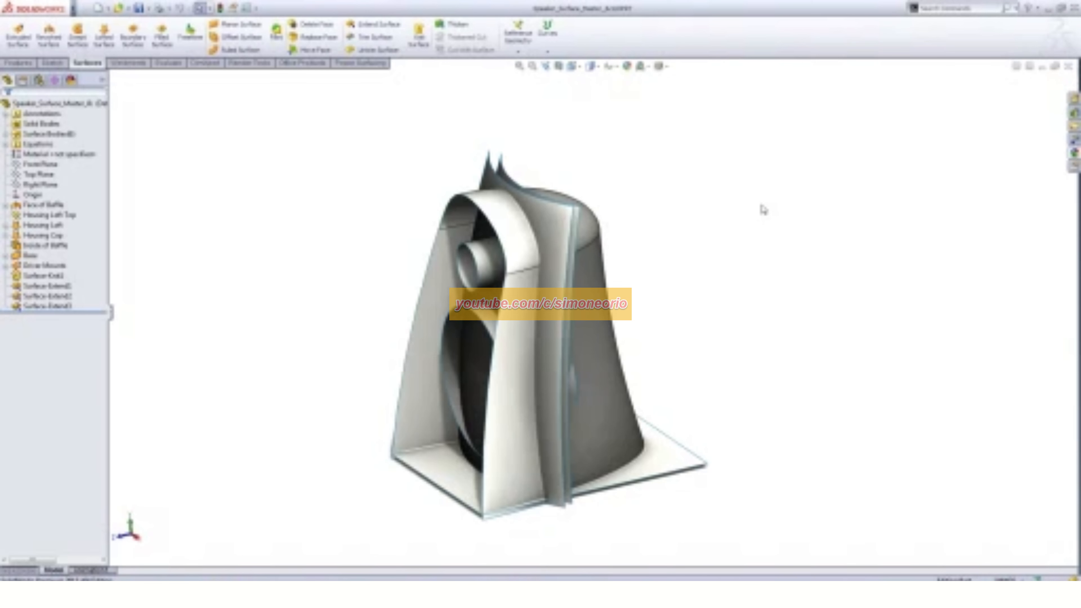
pyautogui.moveTo(462, 143)
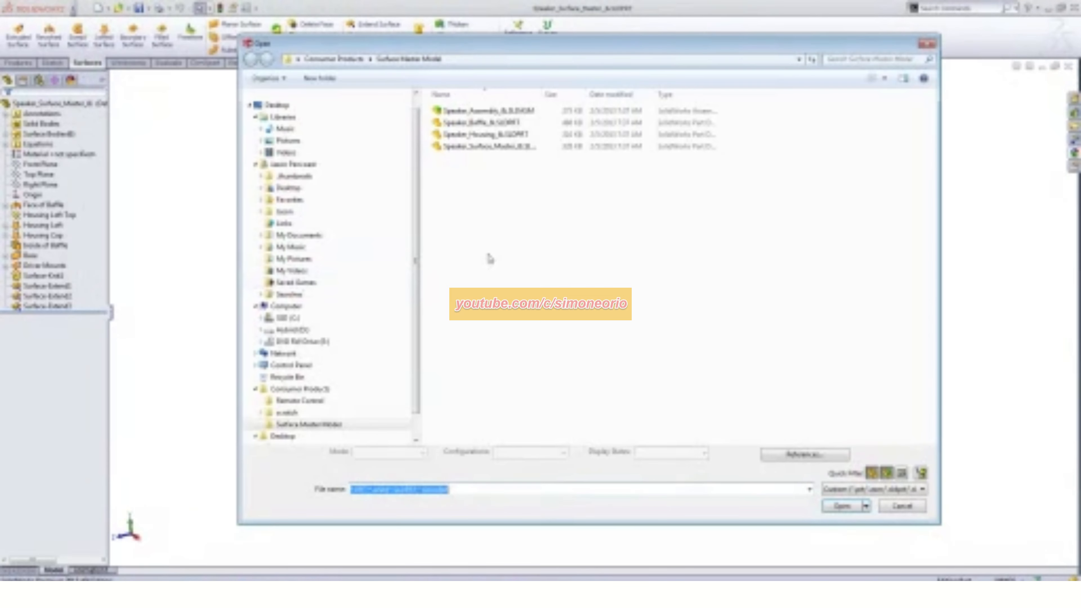
pyautogui.click(839, 505)
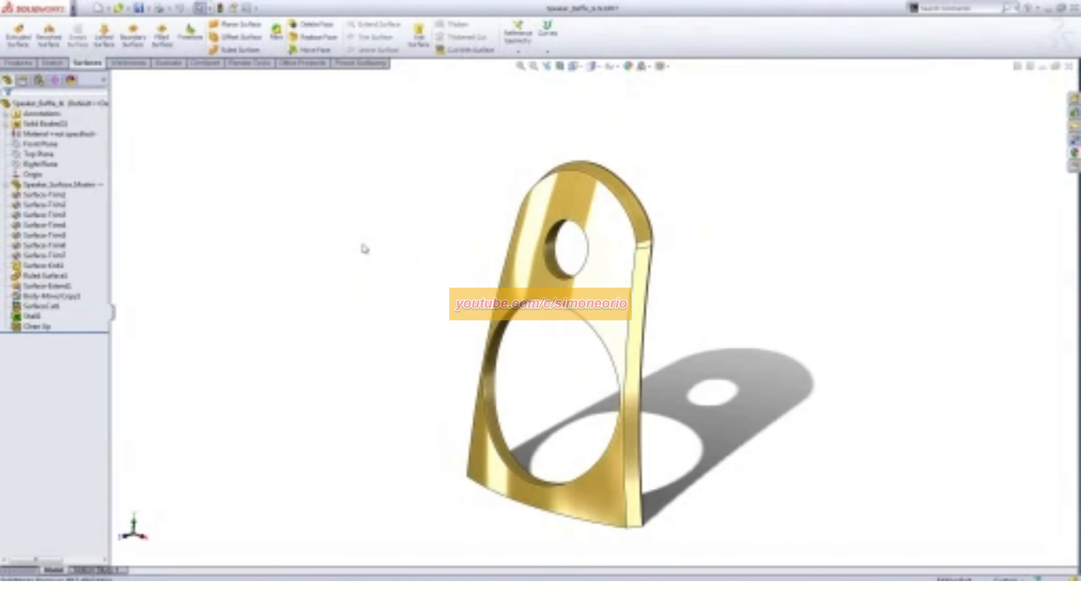
# - Edit the baffle's Surface-Trim feature to reveal the master surfaces it trims
pyautogui.click(56, 103)
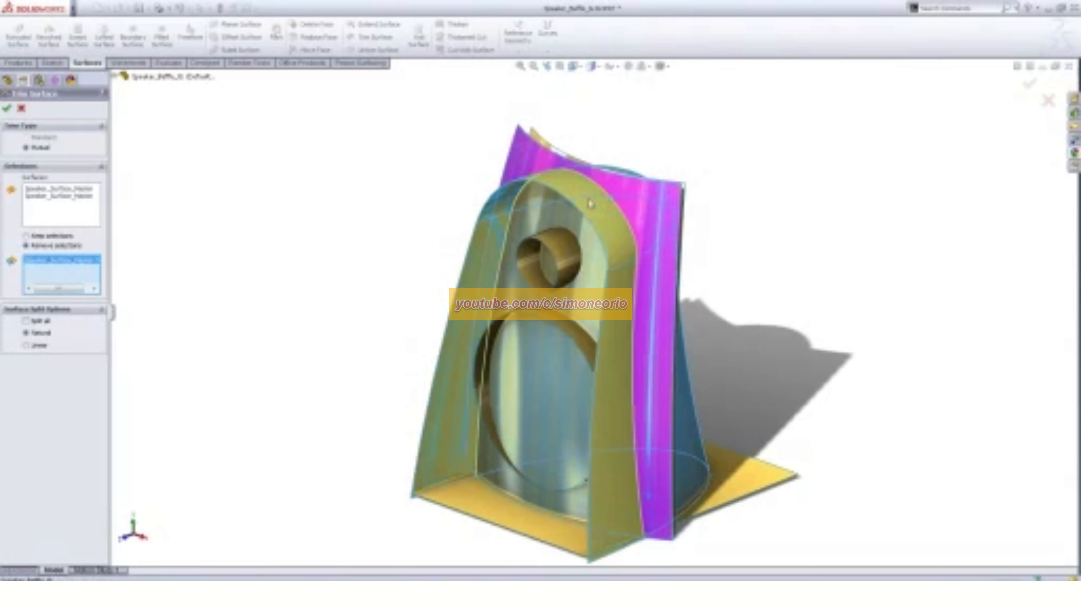
# - Roll the baffle's history back to just below Surface-Extend, before the move, cut and shell features
pyautogui.click(9, 108)
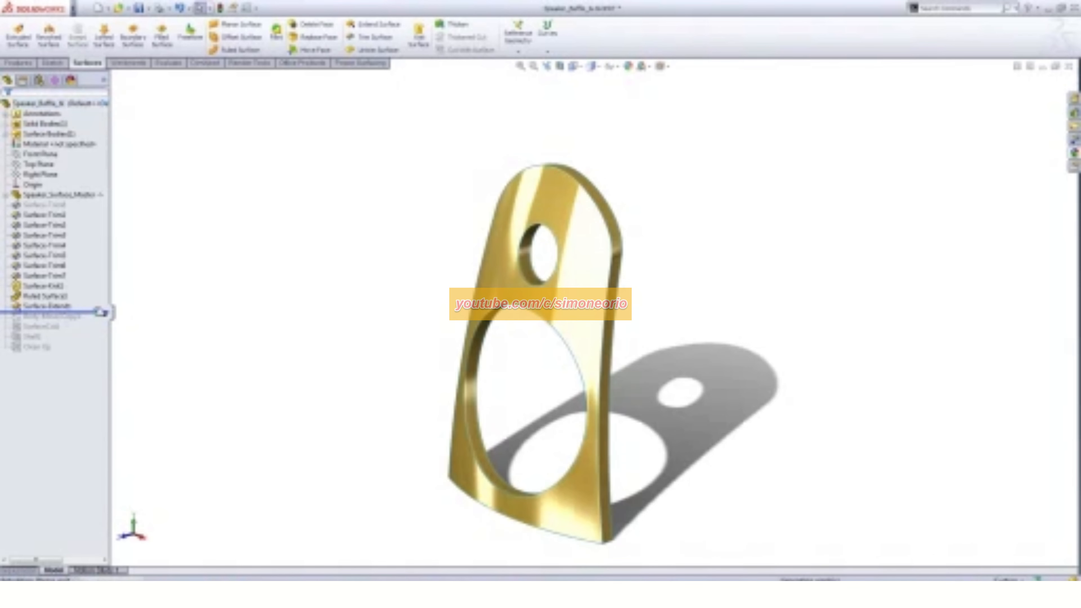
# - Roll the baffle's feature history forward to the end of the tree
pyautogui.click(35, 296)
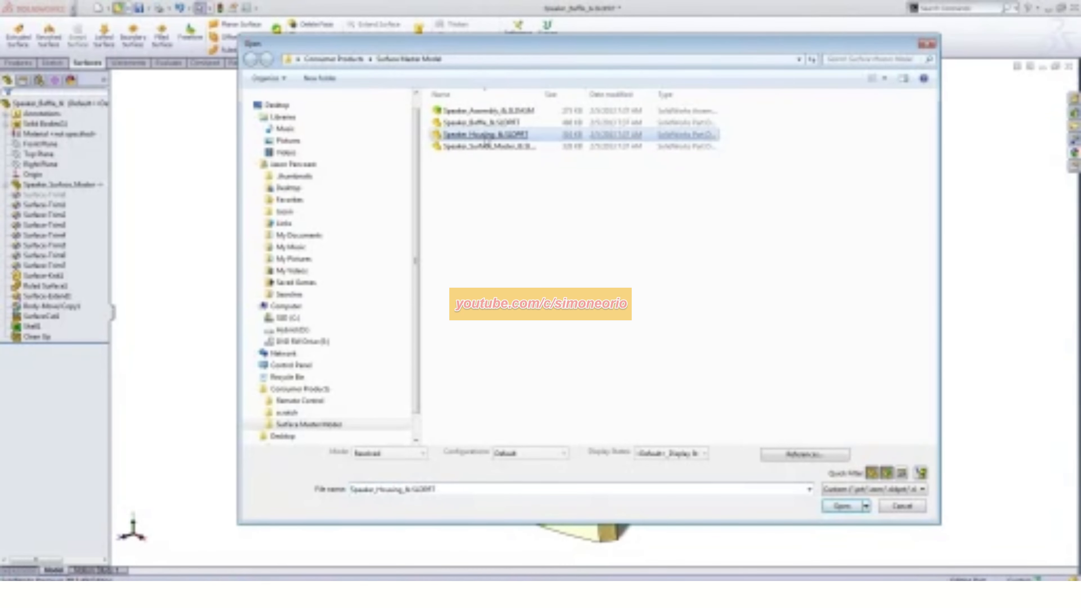
# - Open the chosen Speaker Housing part and return to the master model
pyautogui.click(839, 506)
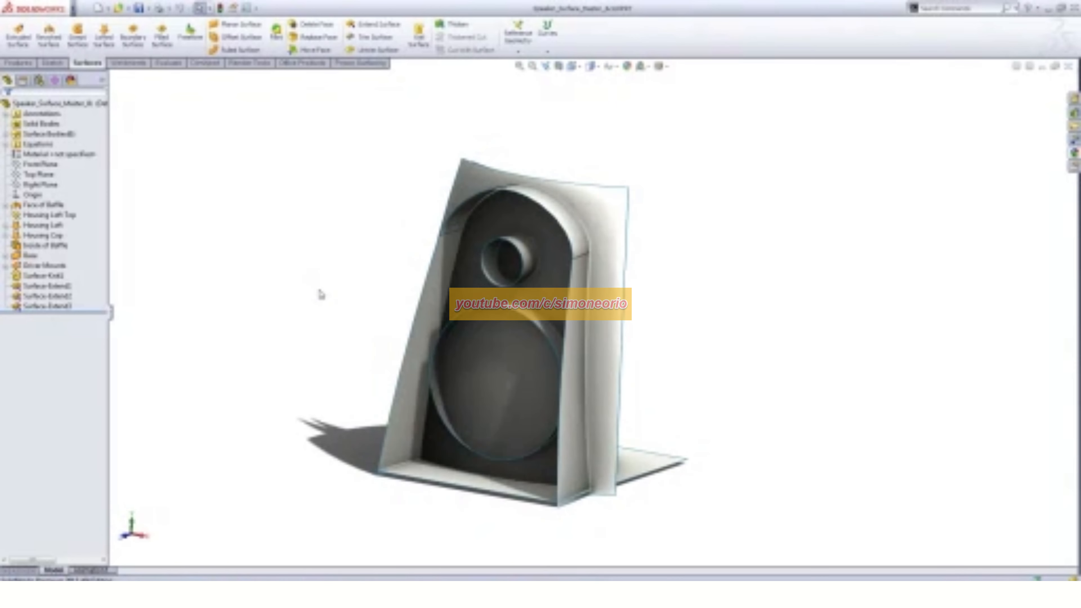
# - Switch to Shaded display and show the Driver Mounts dimensions, including the 50 and 160 diameters
pyautogui.click(660, 66)
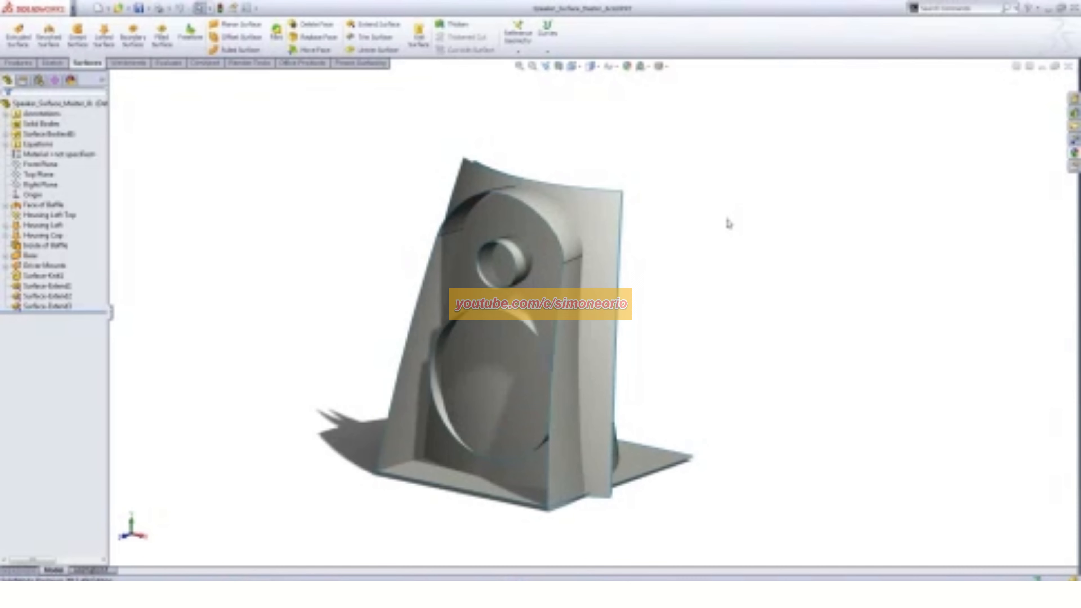
pyautogui.click(41, 265)
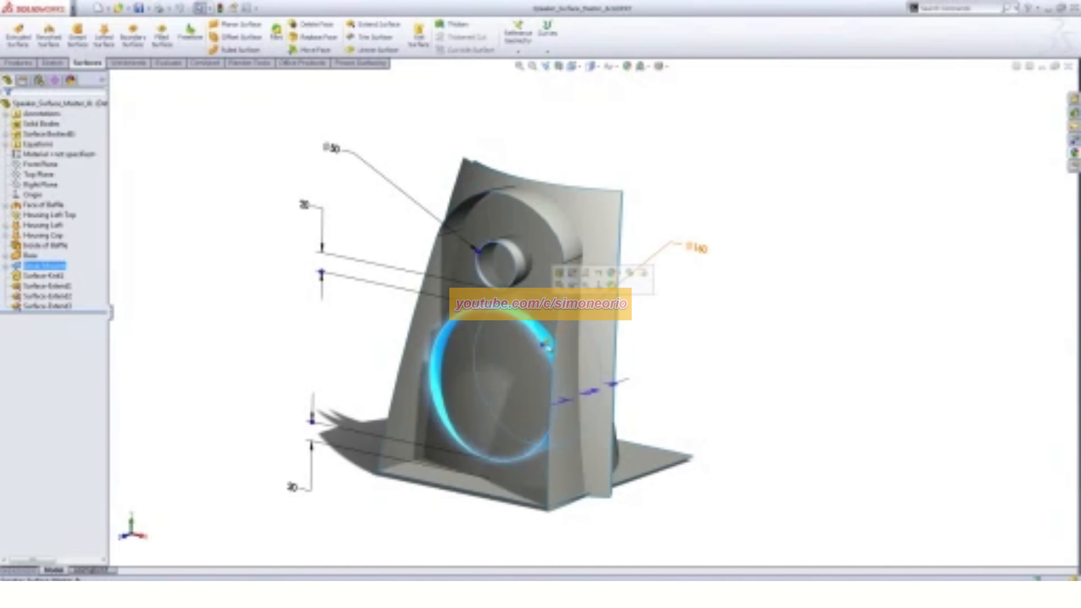